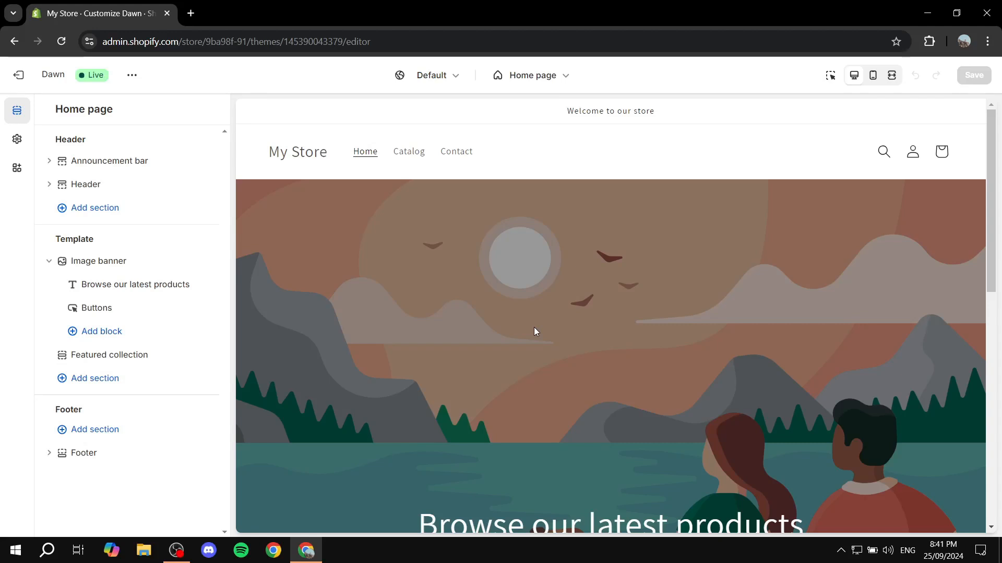
{"action": "mouse_move", "coordinate": [499, 344]}
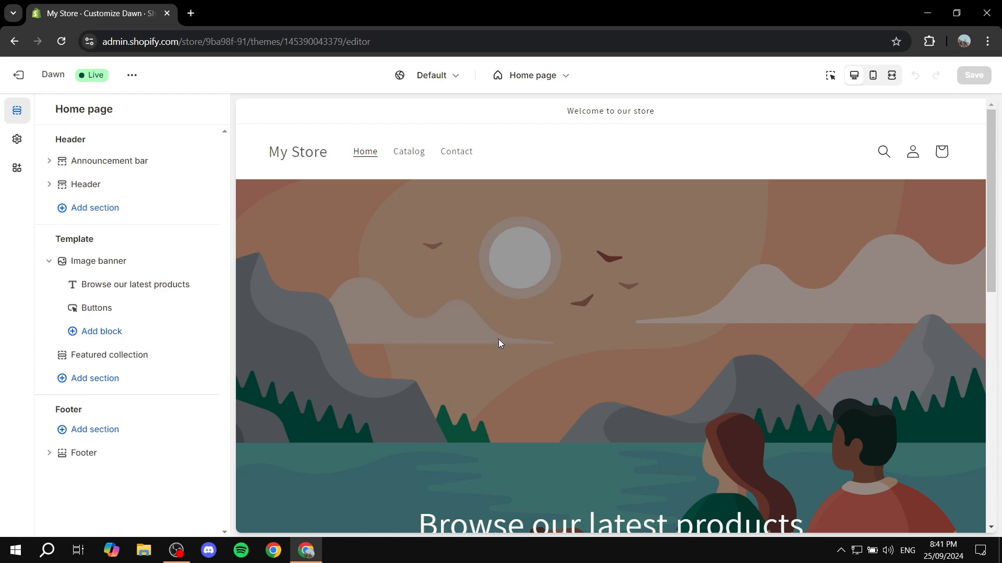
{"action": "mouse_move", "coordinate": [17, 139]}
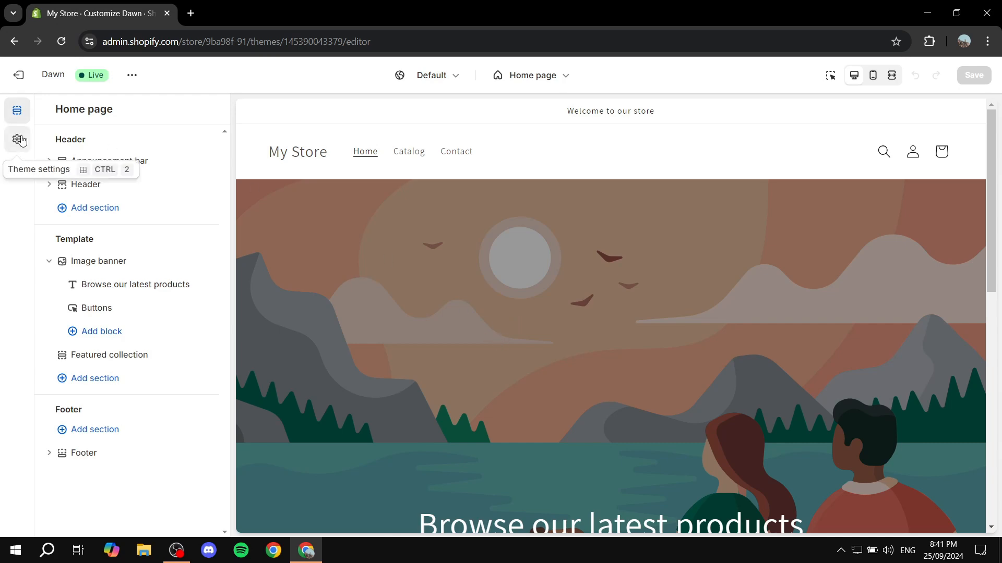
- Set the Tutorial PNG as the header logo in Theme settings and save
{"action": "left_click", "coordinate": [16, 140]}
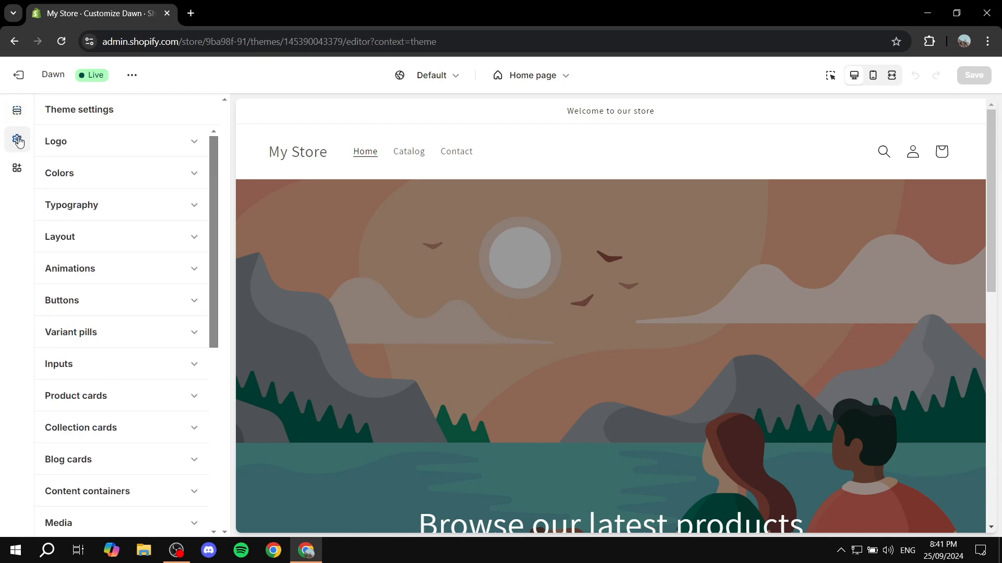
{"action": "left_click", "coordinate": [120, 141]}
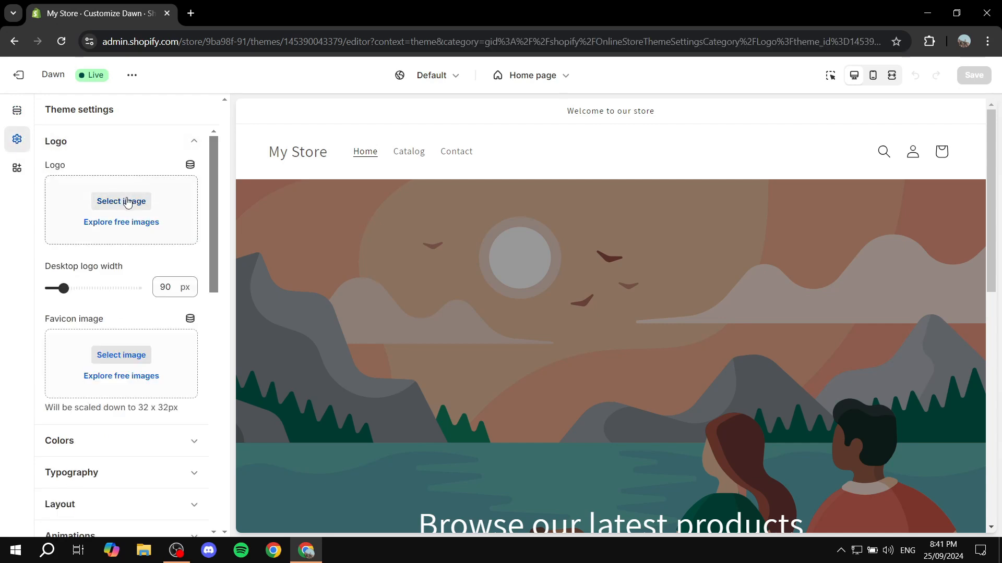
{"action": "left_click", "coordinate": [121, 201]}
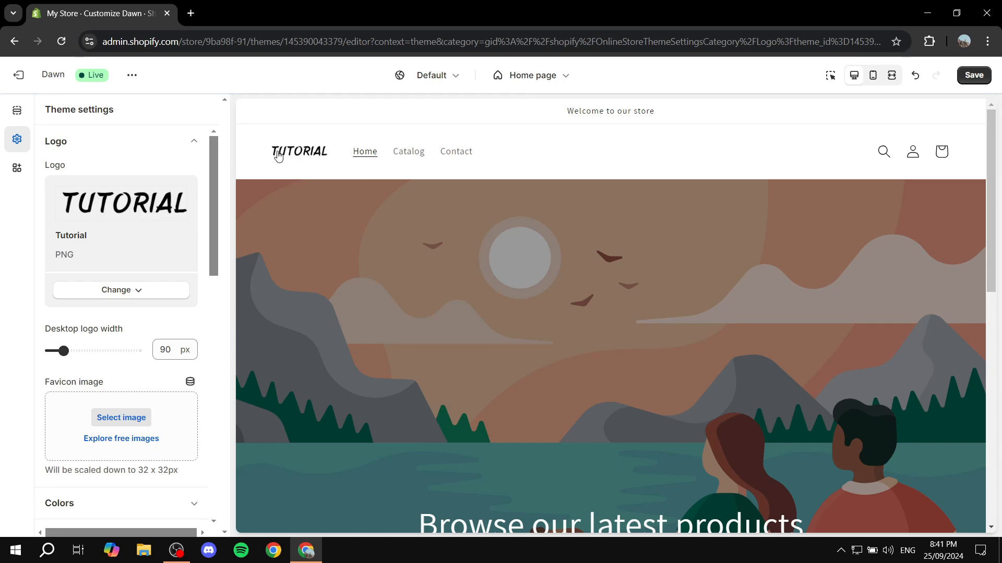
{"action": "mouse_move", "coordinate": [408, 151]}
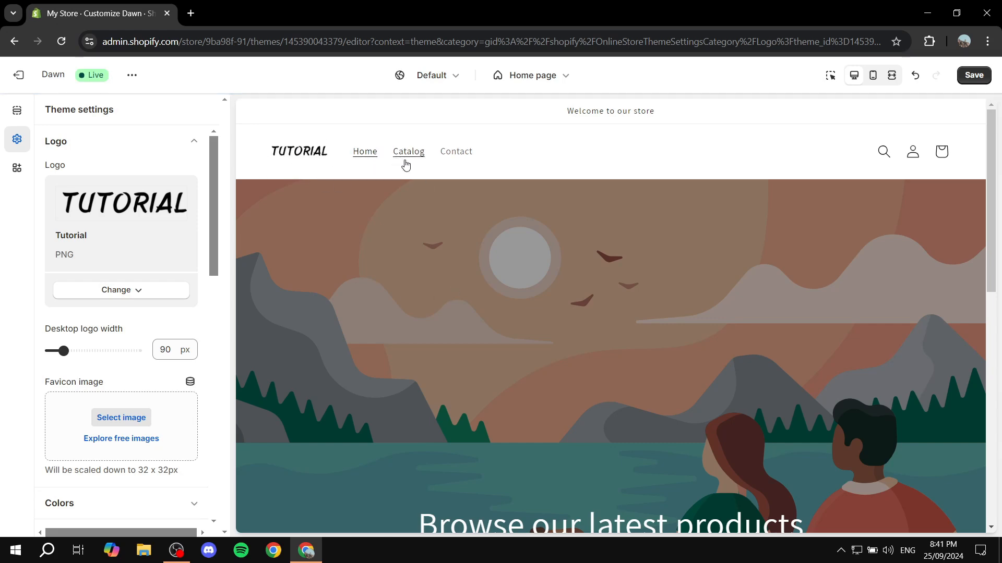
{"action": "mouse_move", "coordinate": [312, 163]}
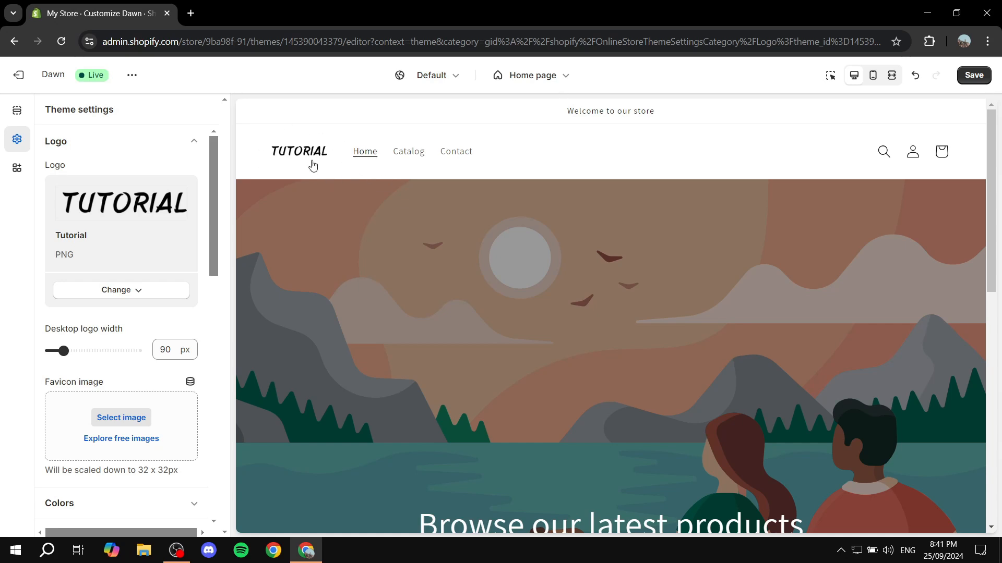
{"action": "mouse_move", "coordinate": [105, 267]}
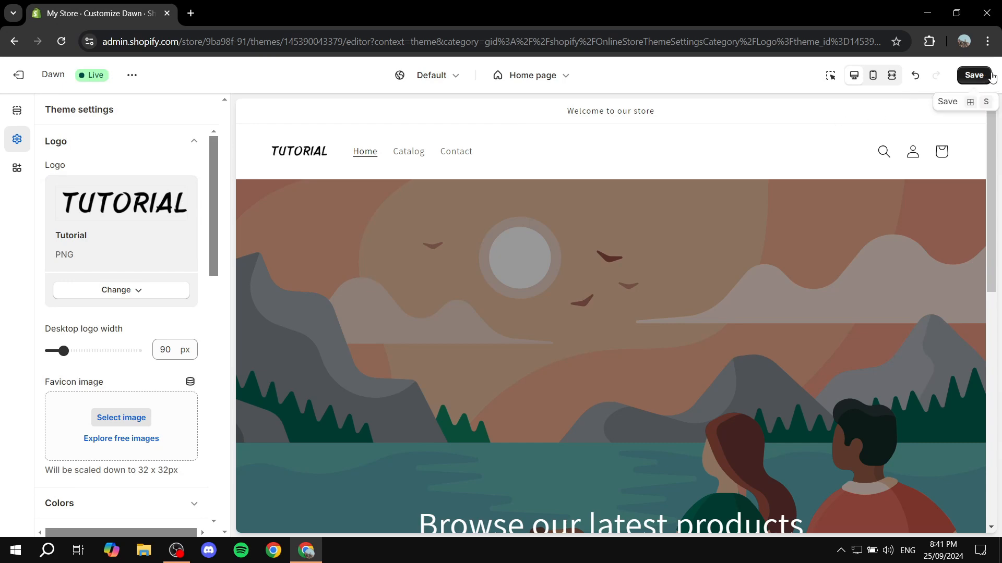
{"action": "left_click", "coordinate": [973, 75]}
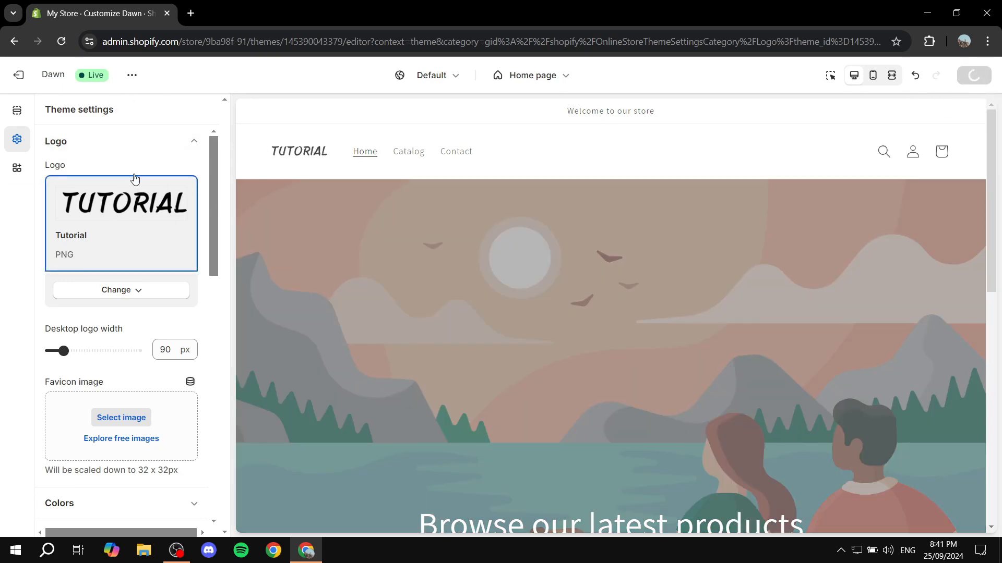
{"action": "left_click", "coordinate": [973, 75]}
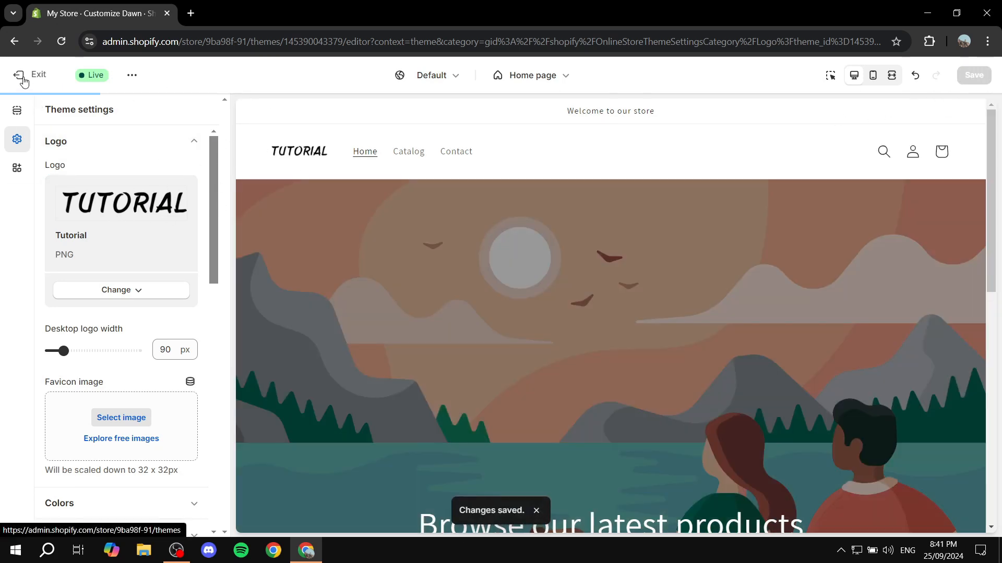
- Exit the theme editor and enter '3dgifmaker' in a new Chrome tab
{"action": "left_click", "coordinate": [31, 75]}
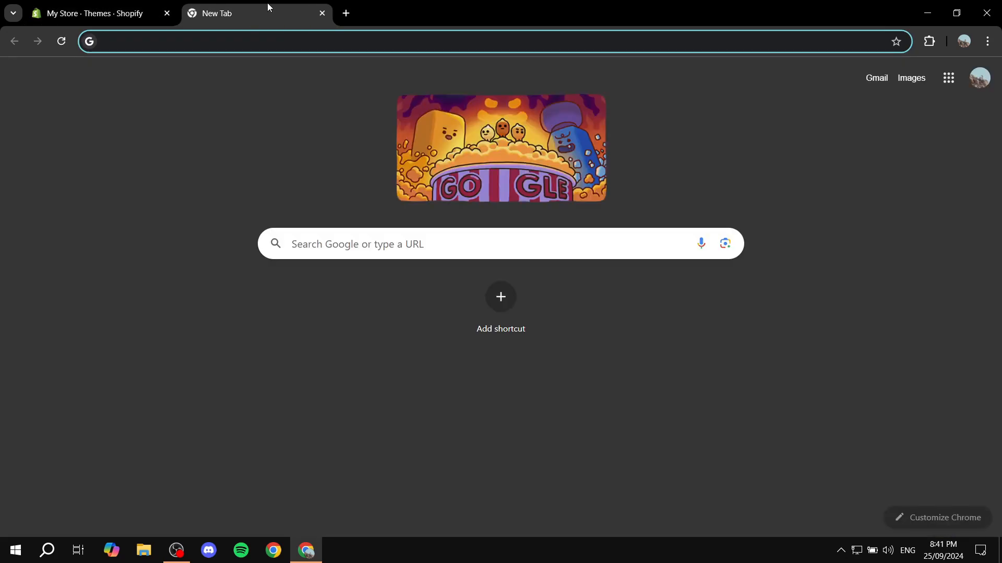
{"action": "type", "text": "3dgifmaker"}
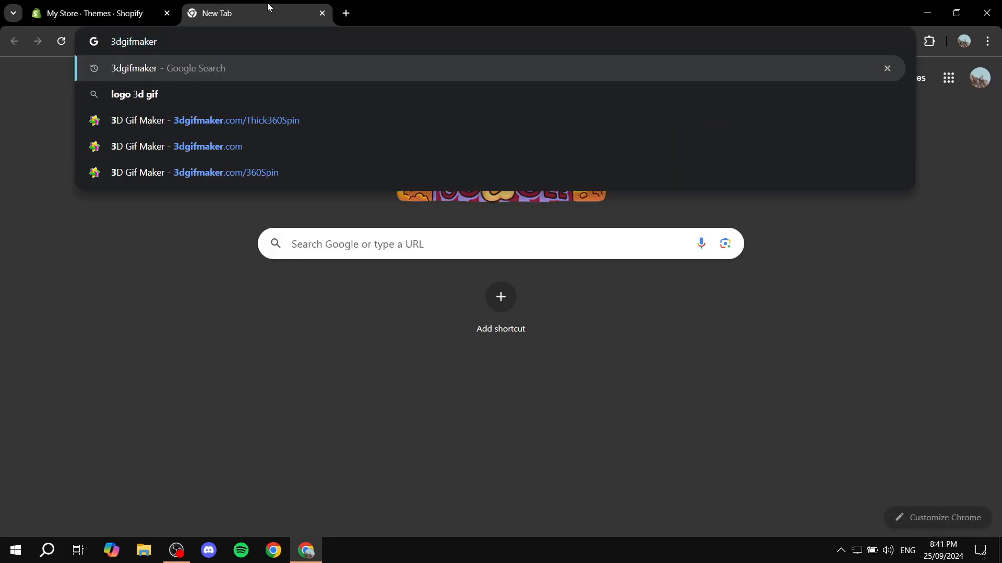
- Open the 3dgifmaker.com/360Spin page and start uploading Tutorial.png
{"action": "left_click", "coordinate": [235, 120]}
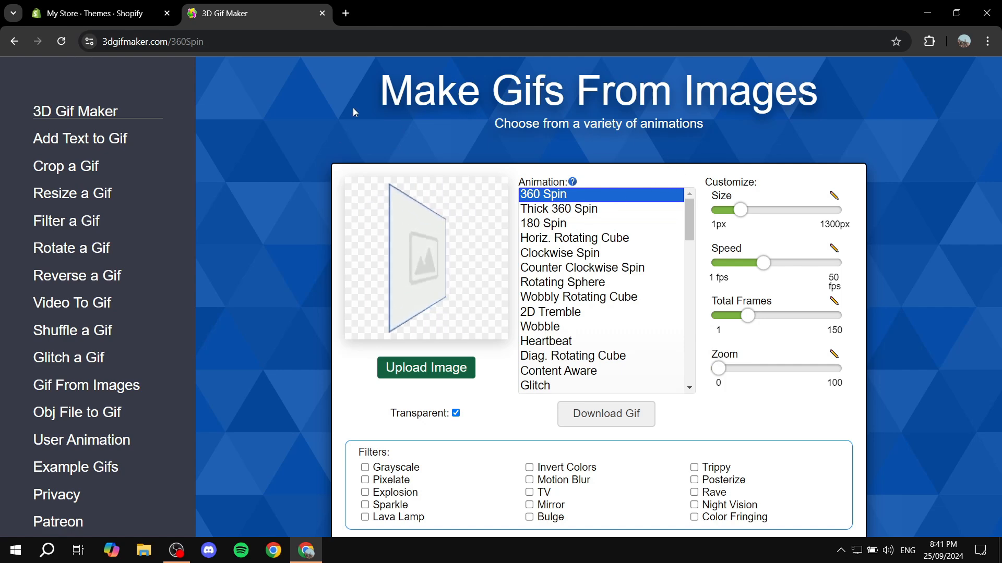
{"action": "mouse_move", "coordinate": [647, 106]}
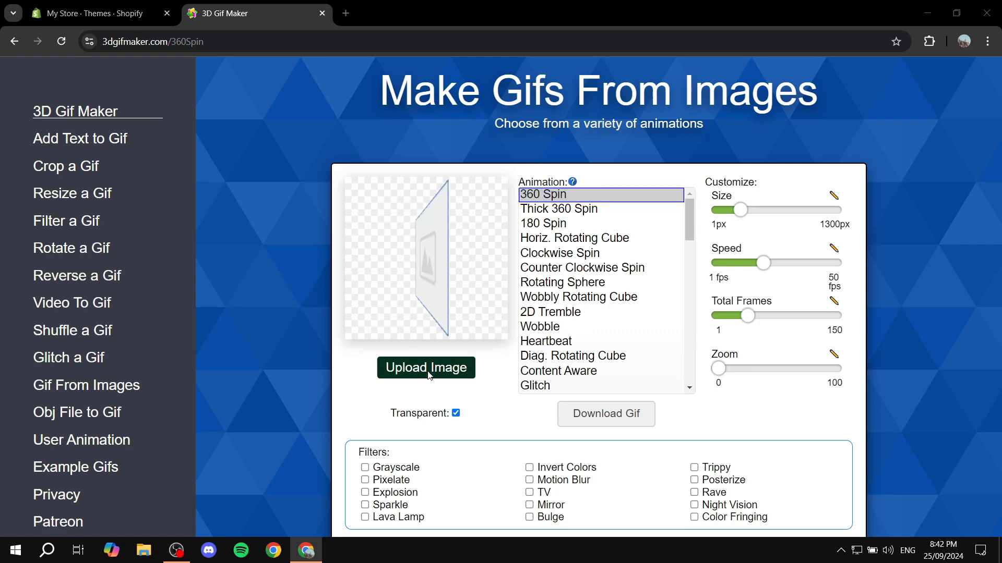
{"action": "left_click", "coordinate": [426, 367]}
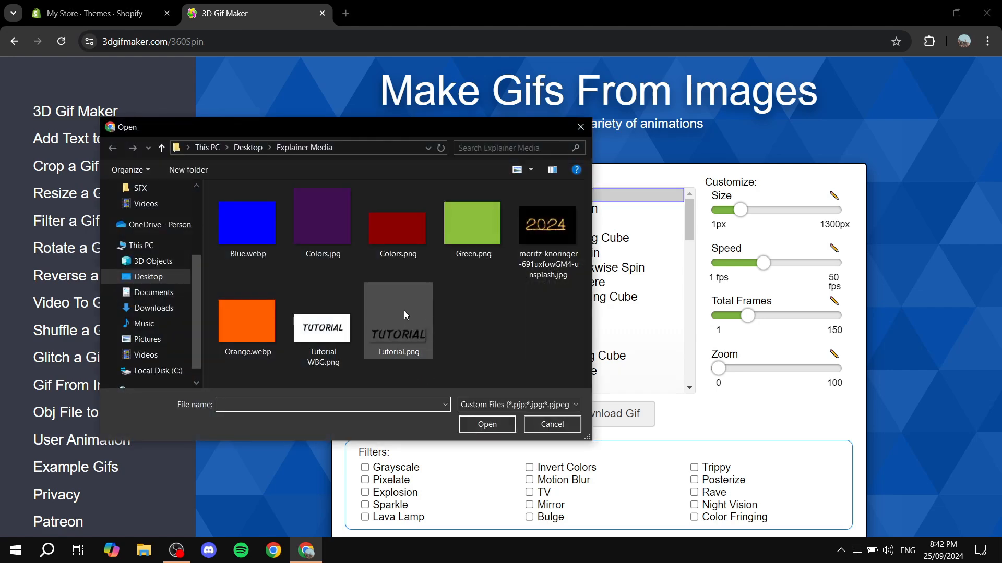
{"action": "mouse_move", "coordinate": [403, 316]}
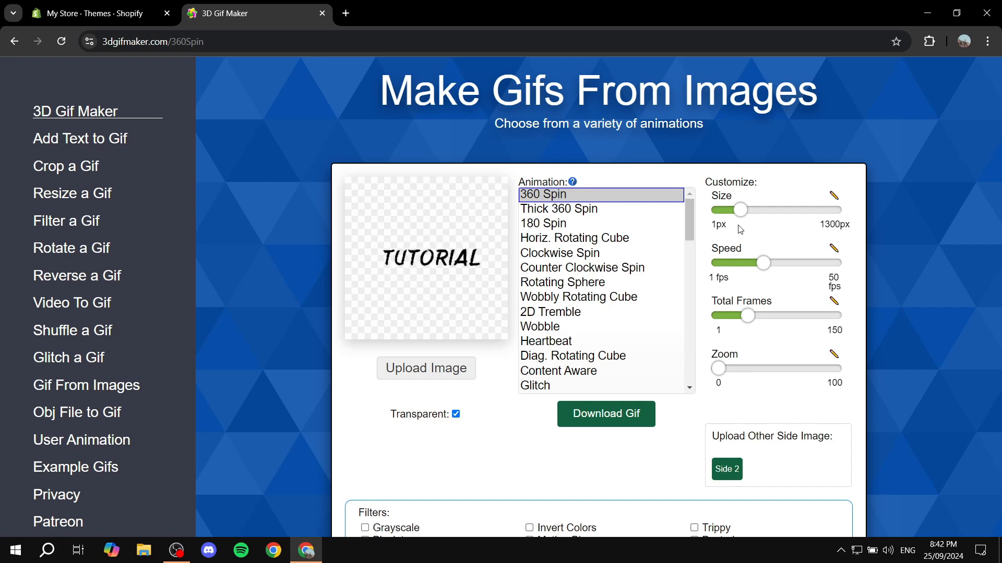
{"action": "mouse_move", "coordinate": [575, 219]}
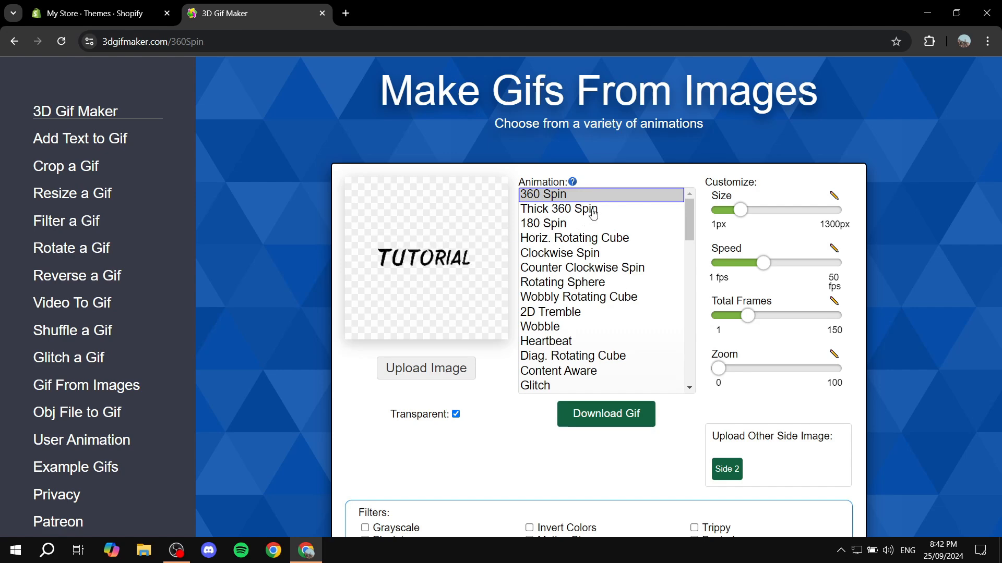
- Try the 180 and 360 Spin animations, then settle on Thick 360 Spin
{"action": "left_click", "coordinate": [558, 209]}
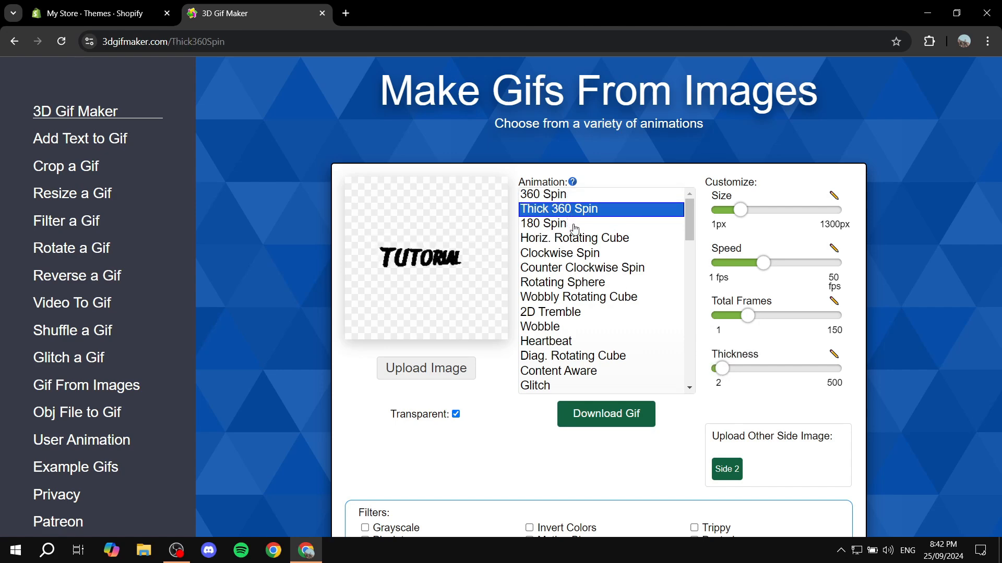
{"action": "left_click", "coordinate": [542, 222]}
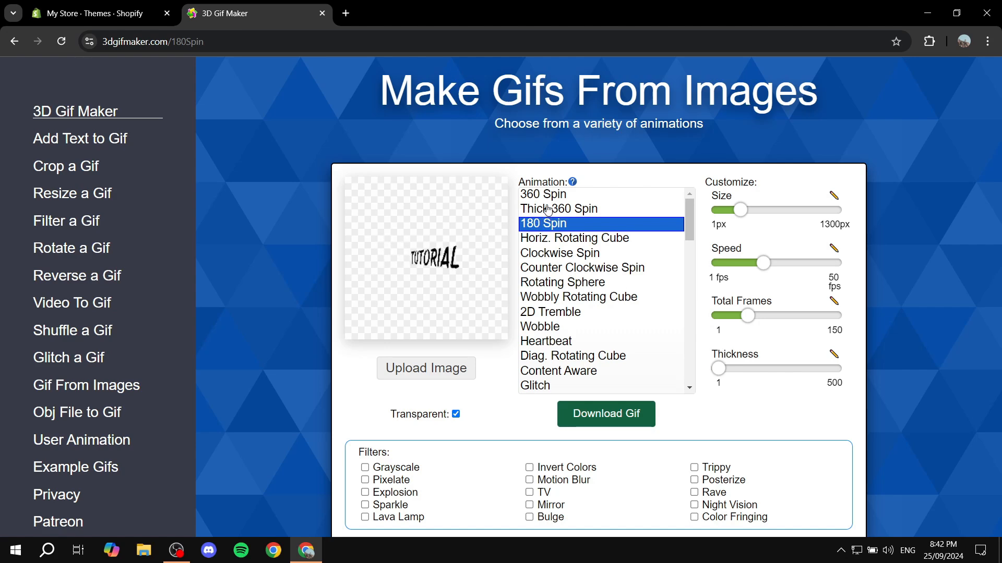
{"action": "left_click", "coordinate": [541, 194]}
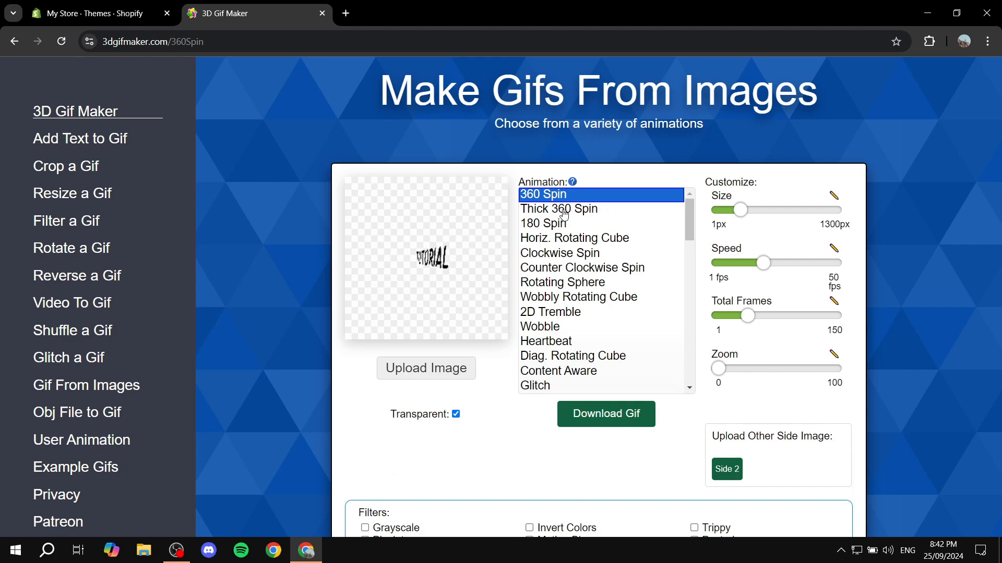
{"action": "left_click", "coordinate": [545, 224]}
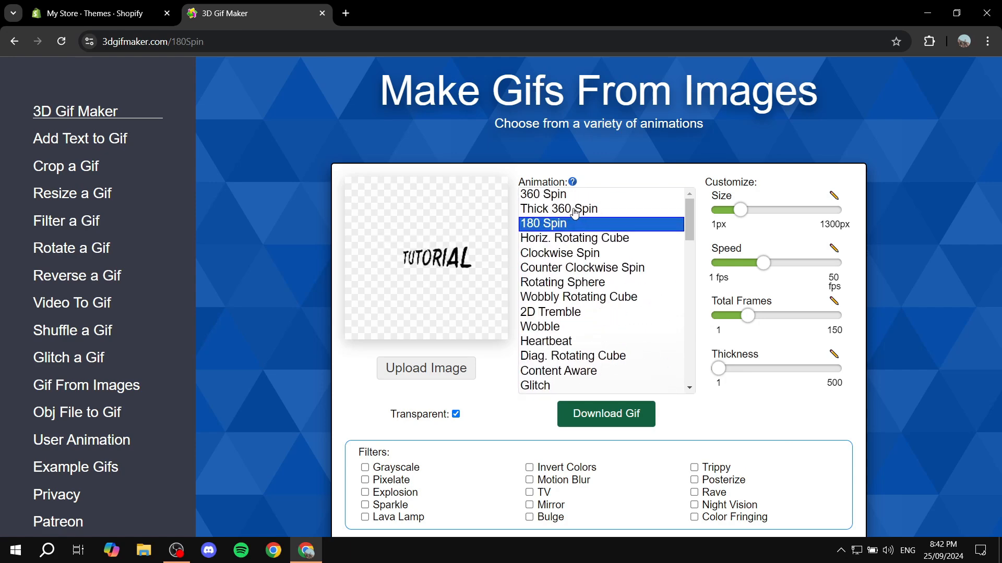
{"action": "left_click", "coordinate": [558, 208]}
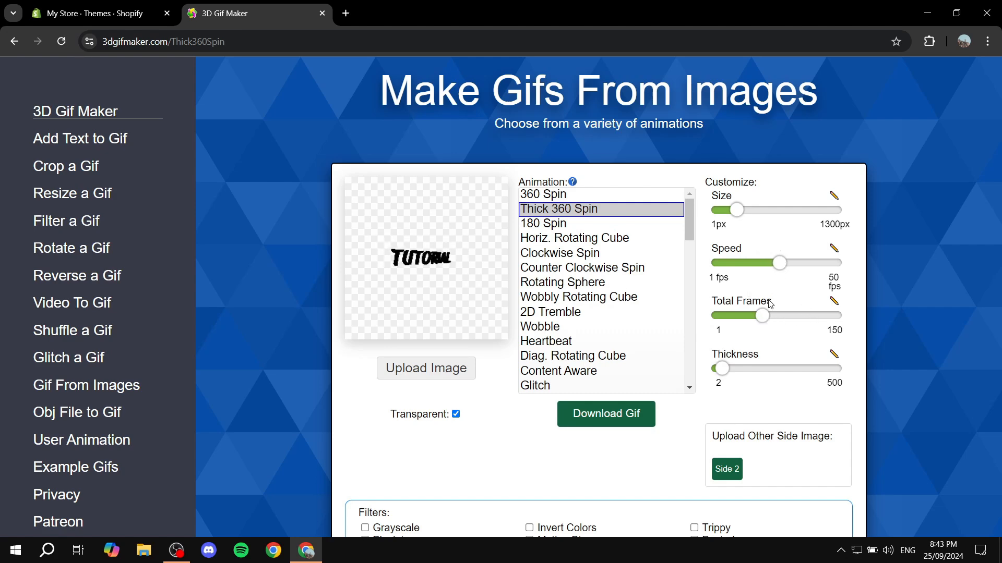
{"action": "mouse_move", "coordinate": [785, 276]}
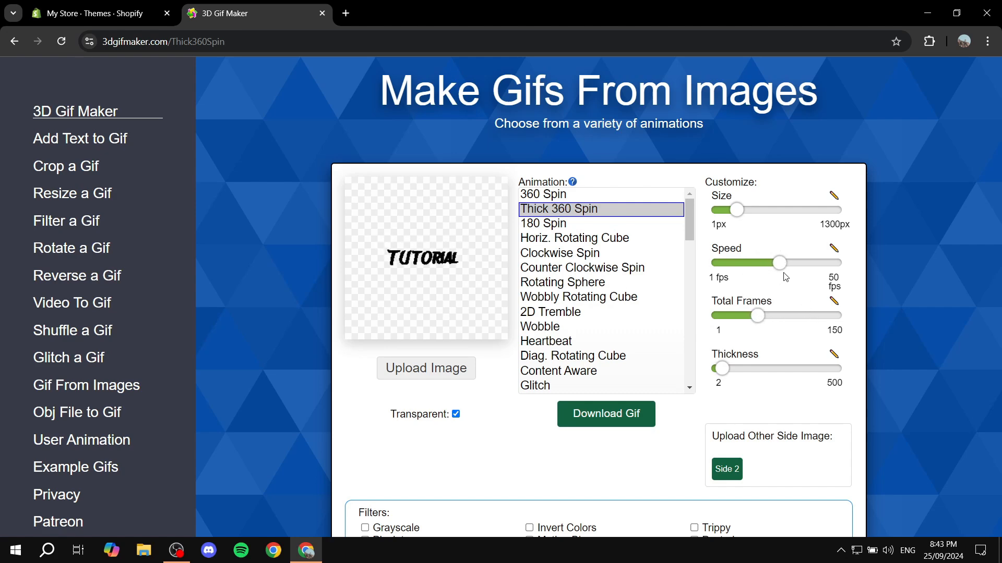
{"action": "mouse_move", "coordinate": [768, 217]}
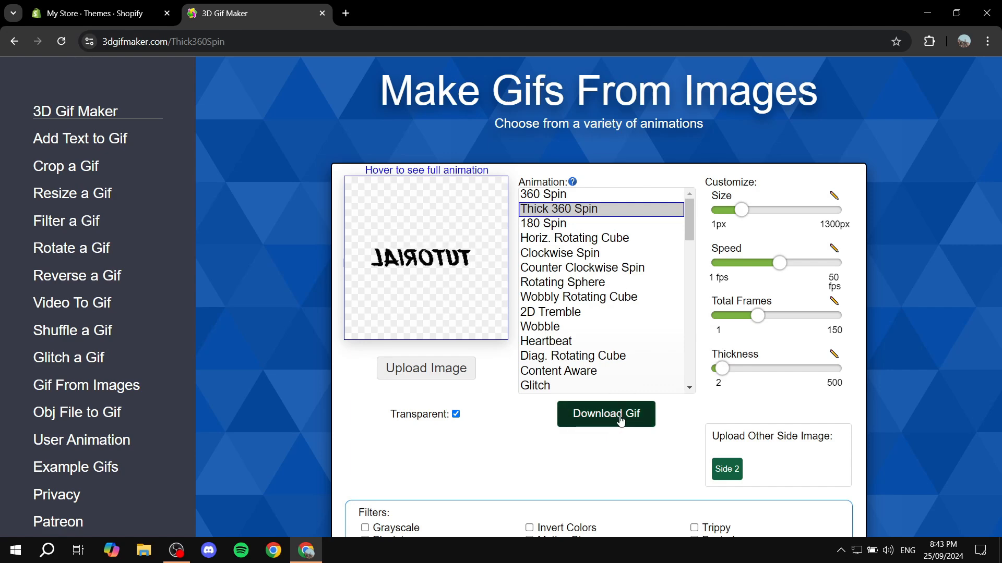
- Download the Thick 360 Spin TUTORIAL GIF and show it in its folder
{"action": "left_click", "coordinate": [605, 414]}
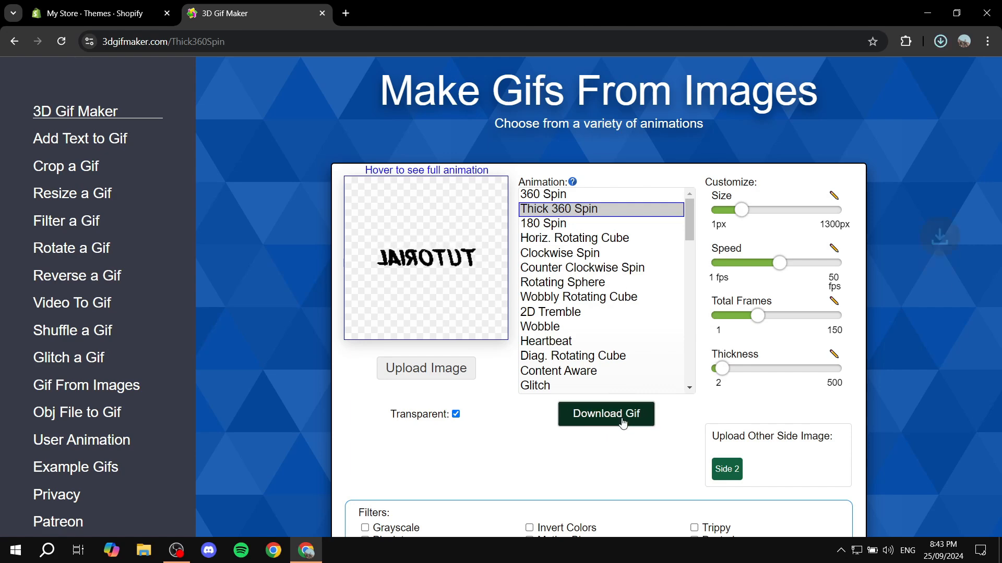
{"action": "left_click", "coordinate": [605, 414]}
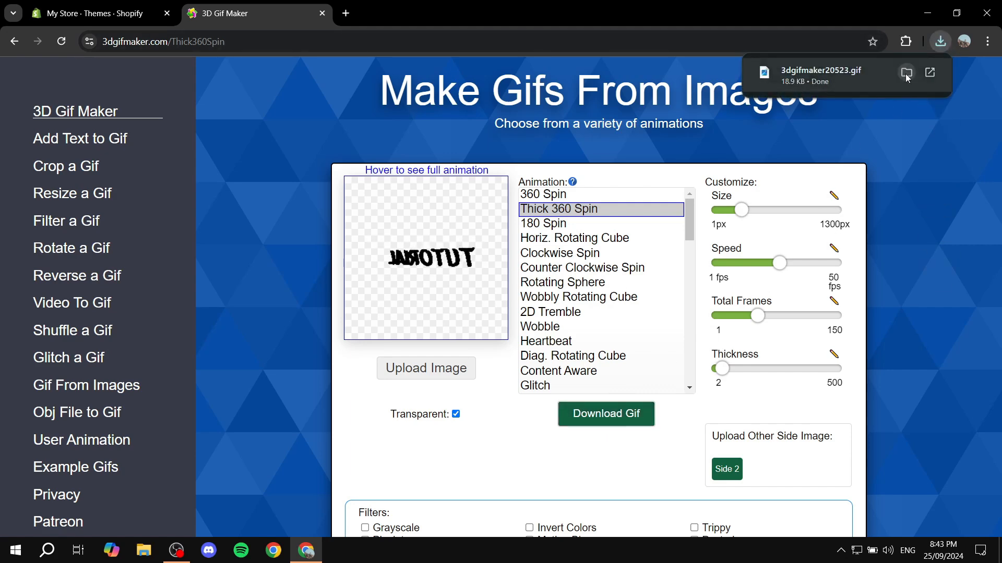
{"action": "left_click", "coordinate": [906, 72]}
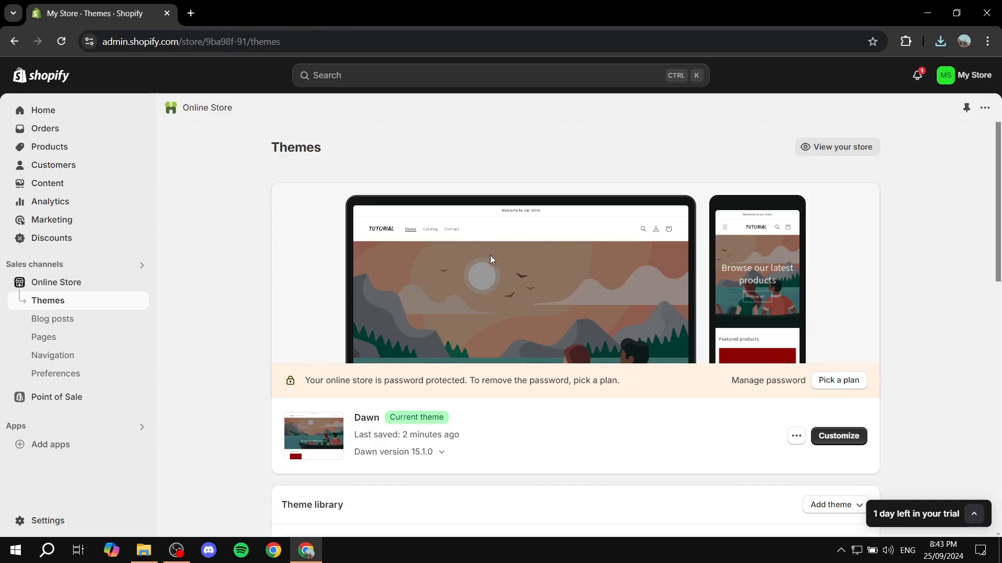
{"action": "mouse_move", "coordinate": [867, 444]}
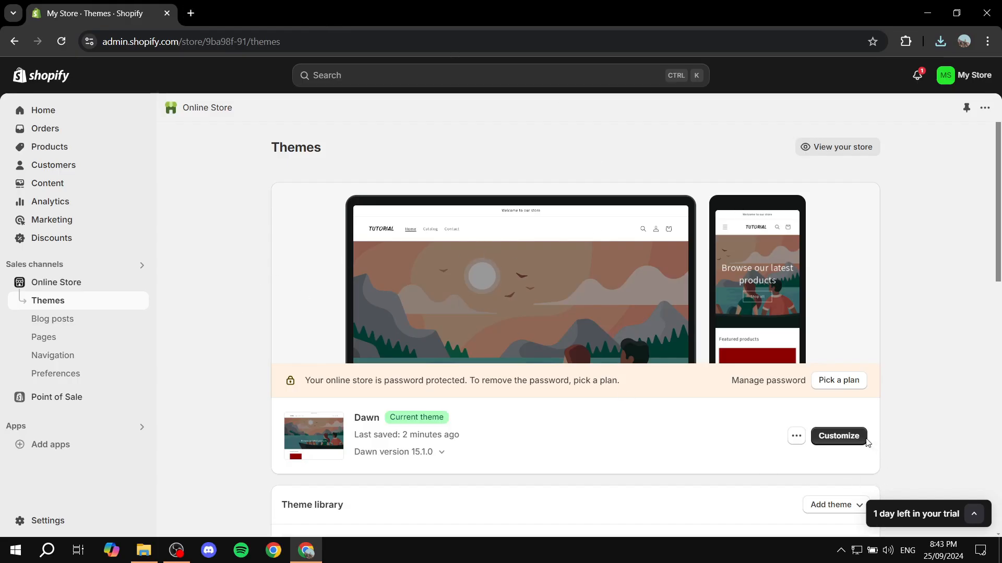
{"action": "mouse_move", "coordinate": [839, 436]}
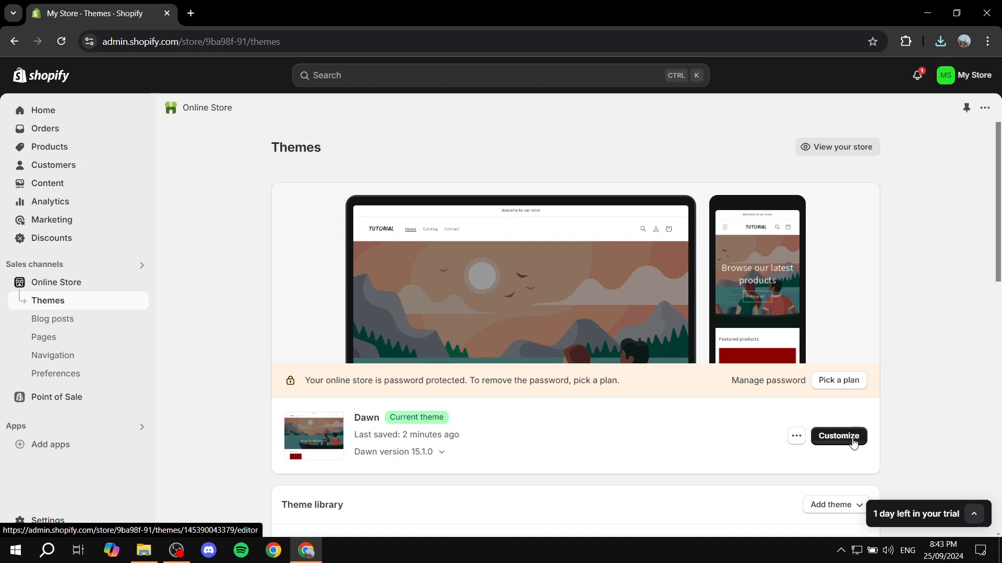
- Customize the Dawn theme and open the Logo replacement options in Theme settings
{"action": "left_click", "coordinate": [837, 436]}
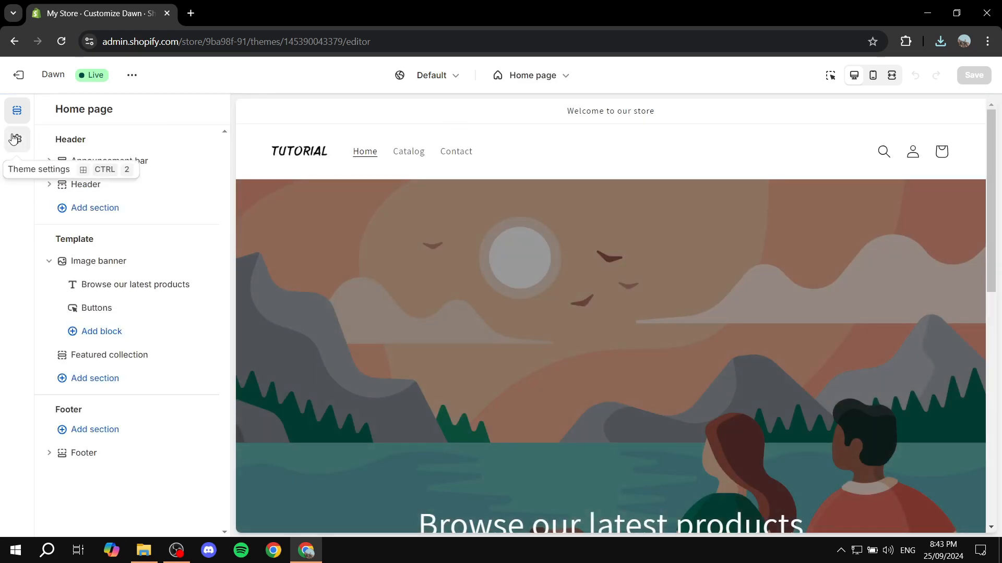
{"action": "left_click", "coordinate": [16, 139]}
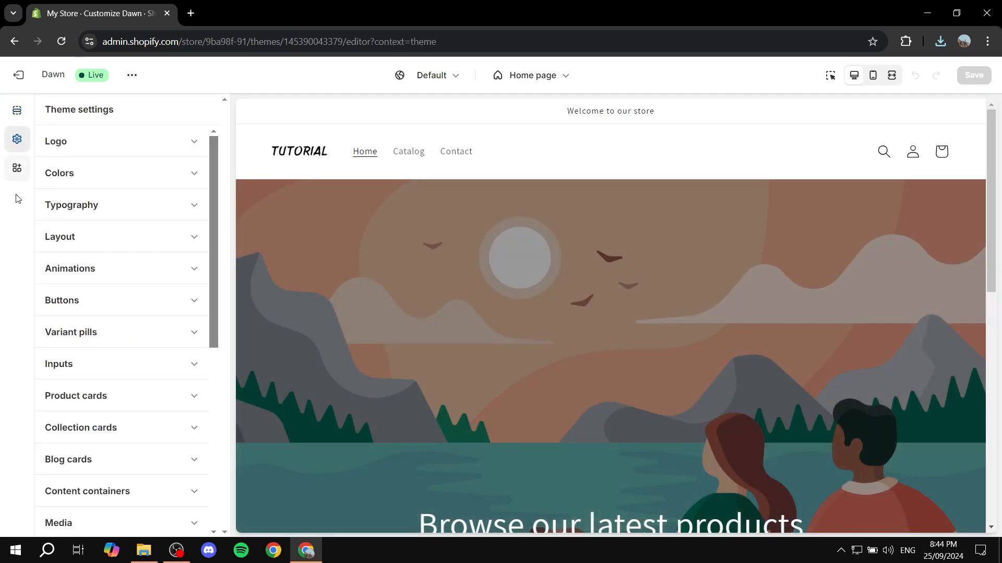
{"action": "left_click", "coordinate": [120, 141]}
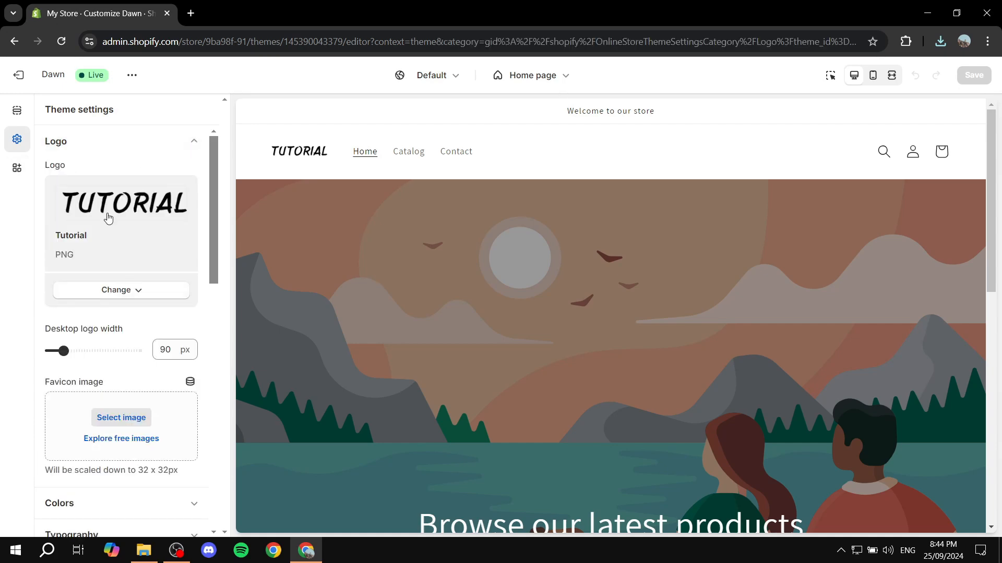
{"action": "left_click", "coordinate": [120, 292]}
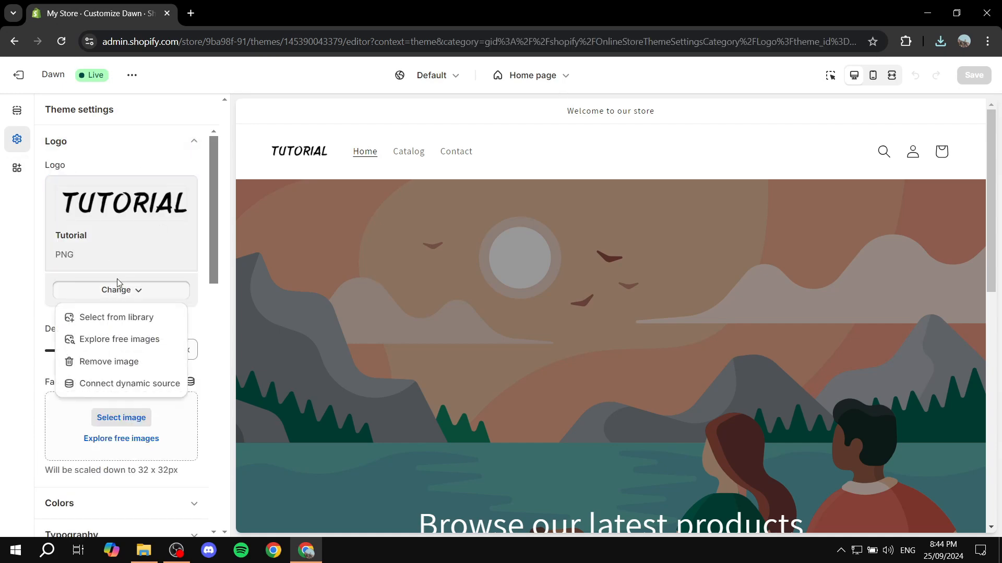
{"action": "mouse_move", "coordinate": [116, 318]}
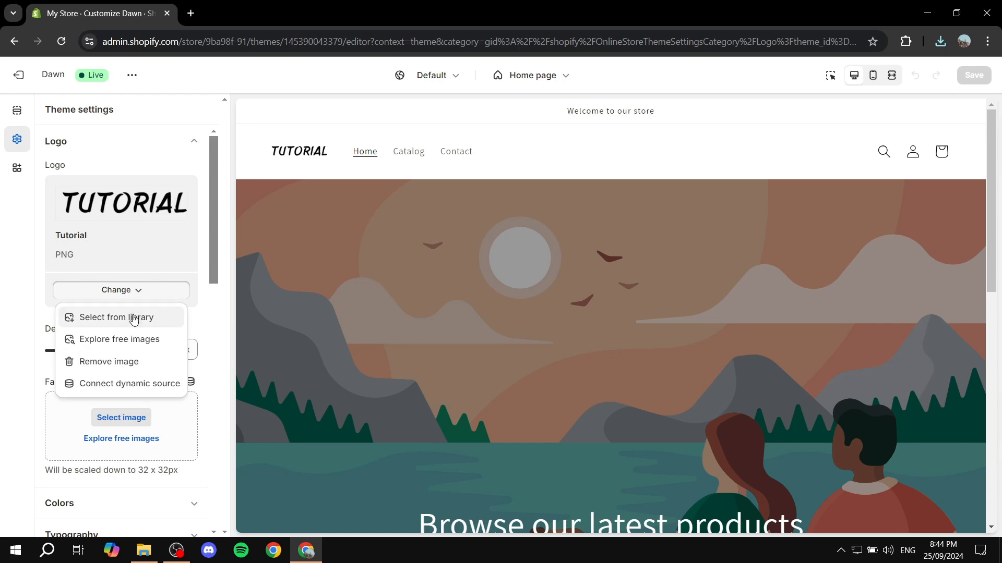
- Upload the 3dgifmaker20523 GIF through the file library and confirm it as the logo
{"action": "left_click", "coordinate": [115, 317]}
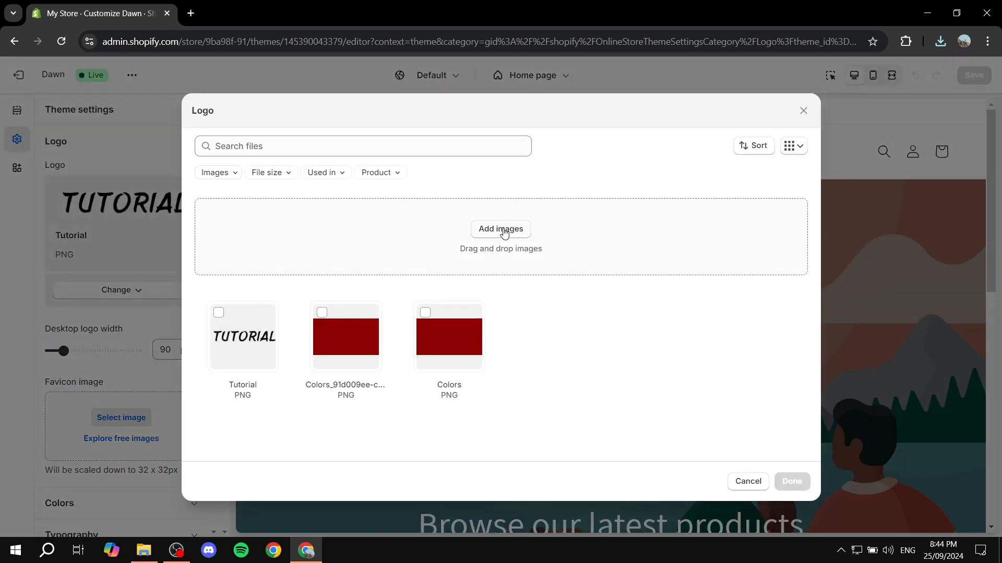
{"action": "left_click", "coordinate": [500, 228]}
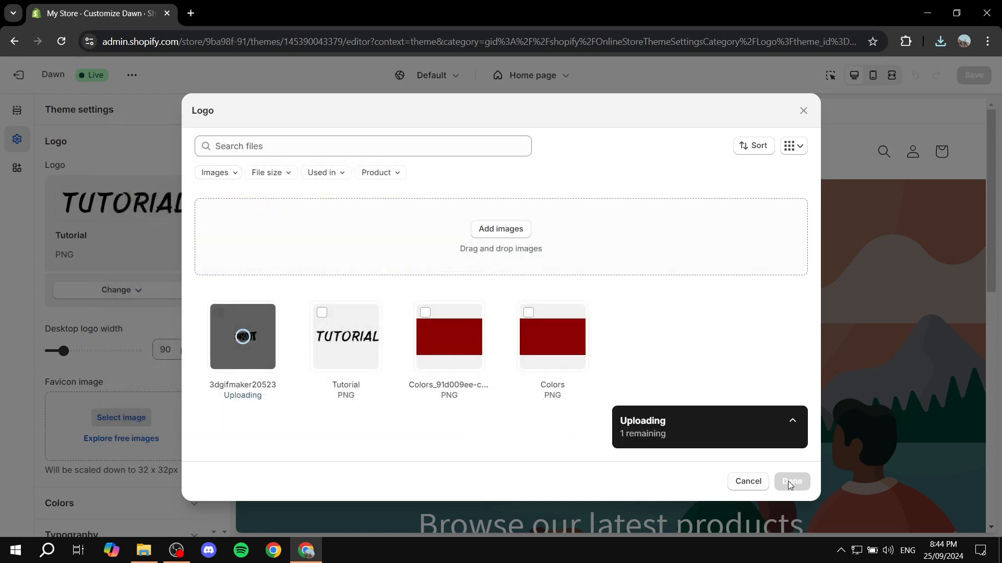
{"action": "mouse_move", "coordinate": [314, 399]}
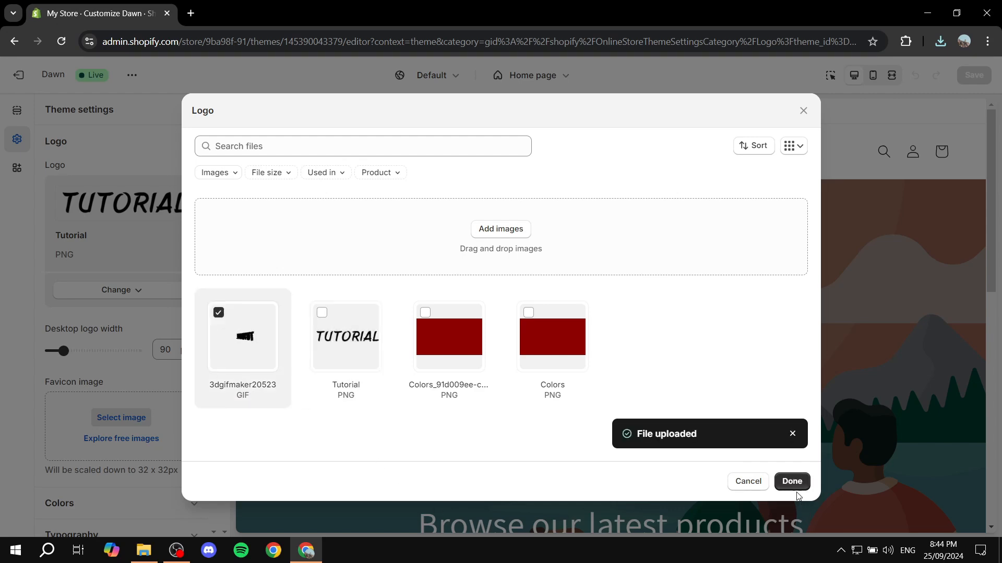
{"action": "left_click", "coordinate": [790, 481]}
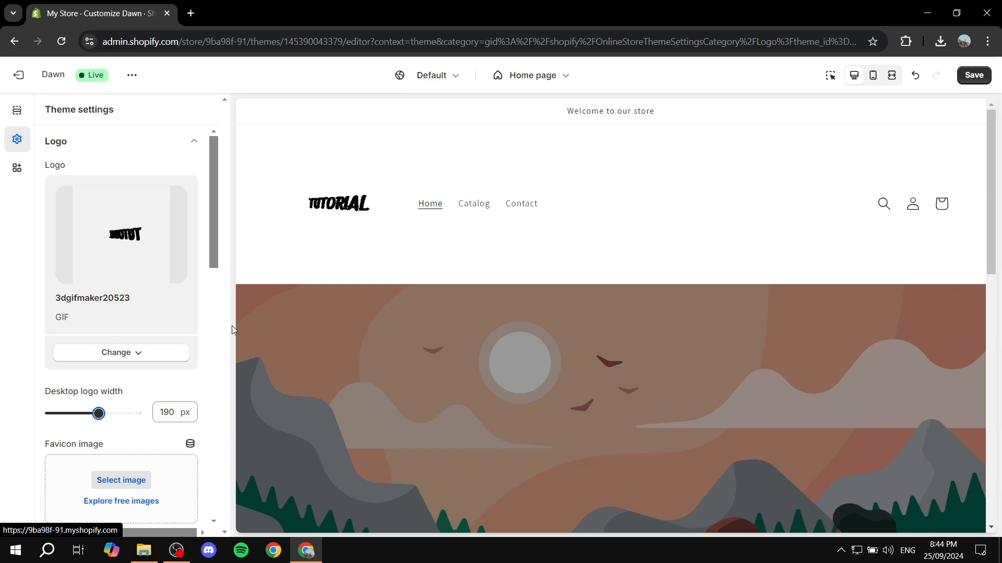
- Save the theme with the 190 px spinning GIF logo
{"action": "left_click", "coordinate": [973, 75]}
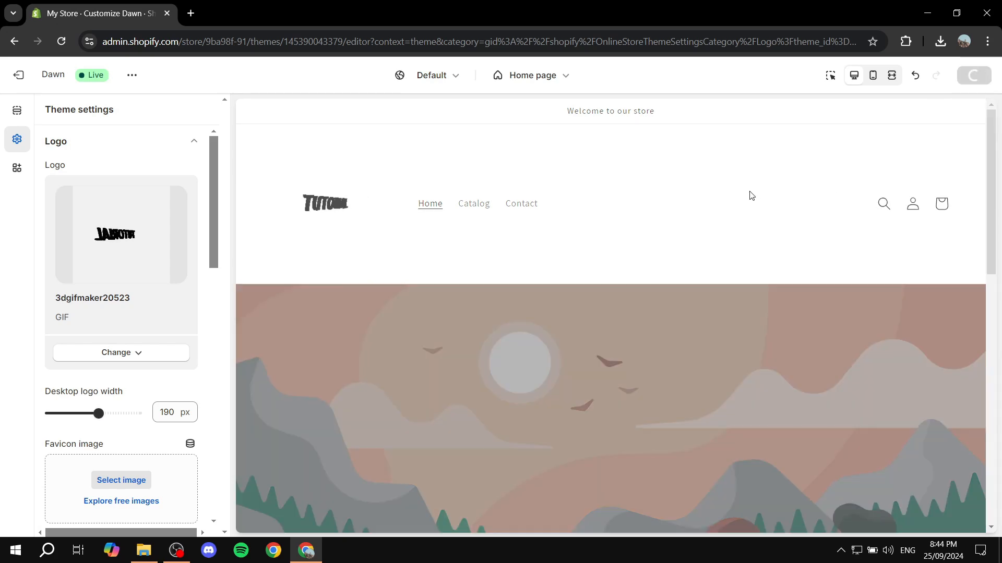
{"action": "left_click", "coordinate": [973, 74]}
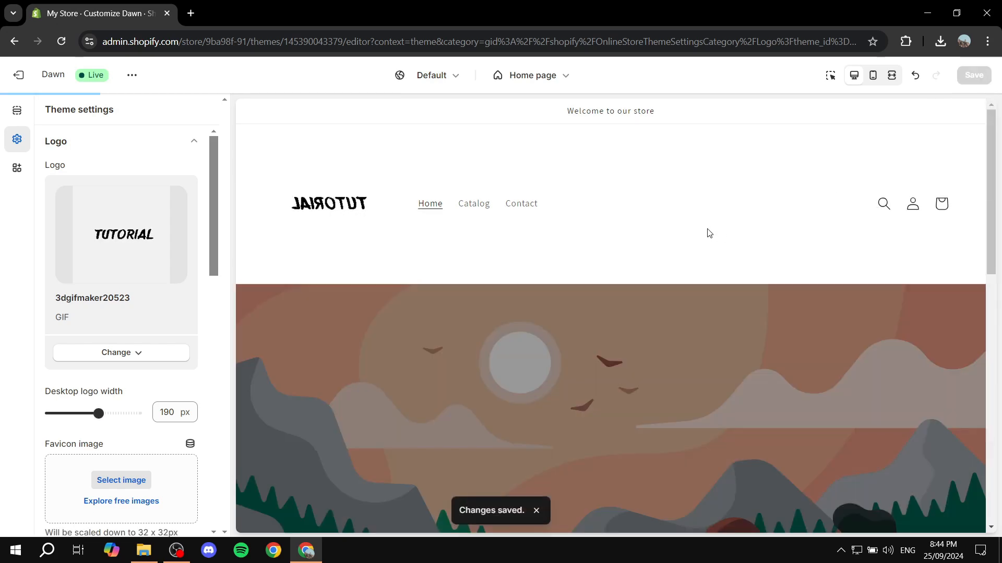